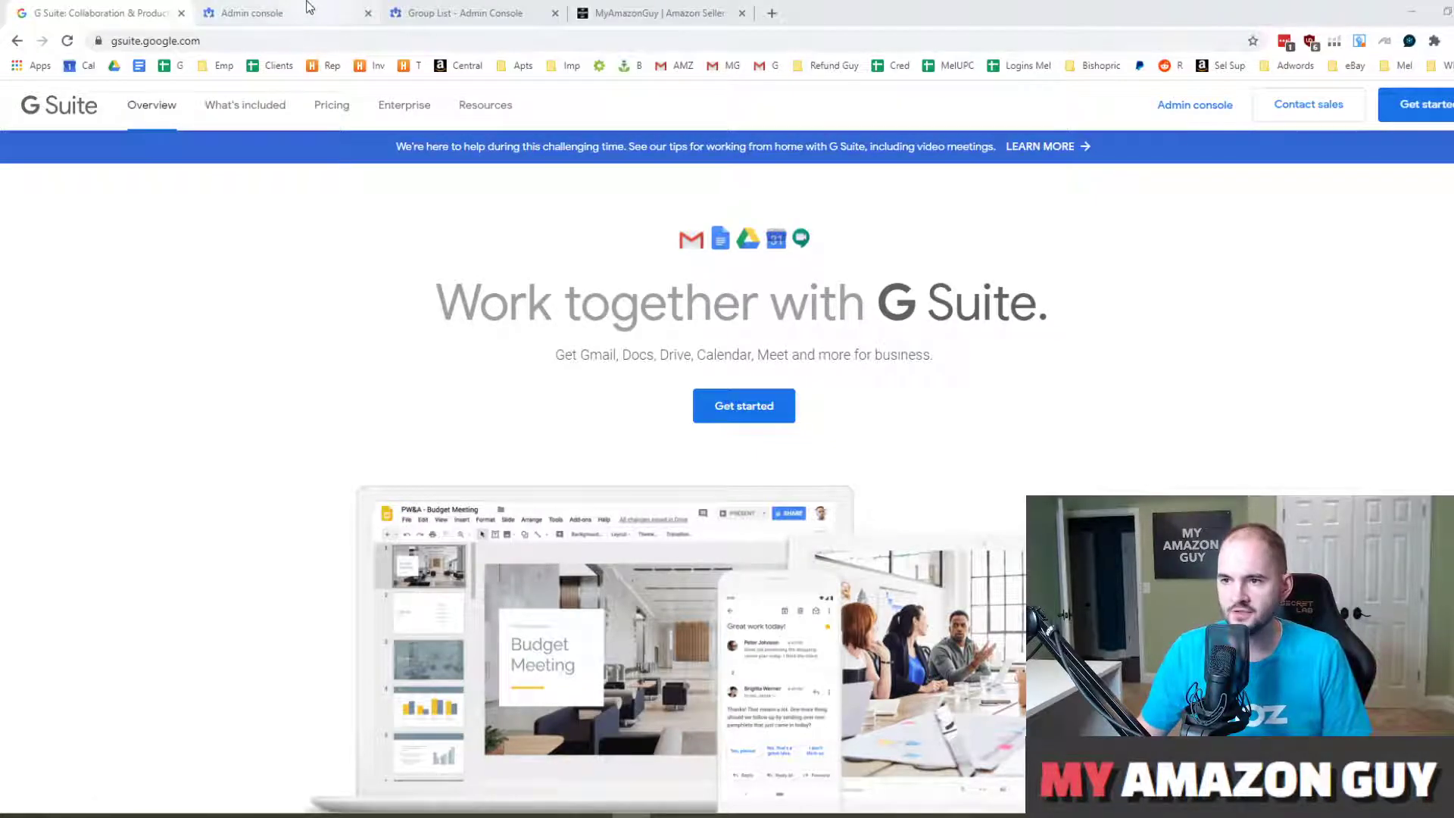
# Step: Switch to the Admin console browser tab to show the admin home page
pyautogui.click(250, 13)
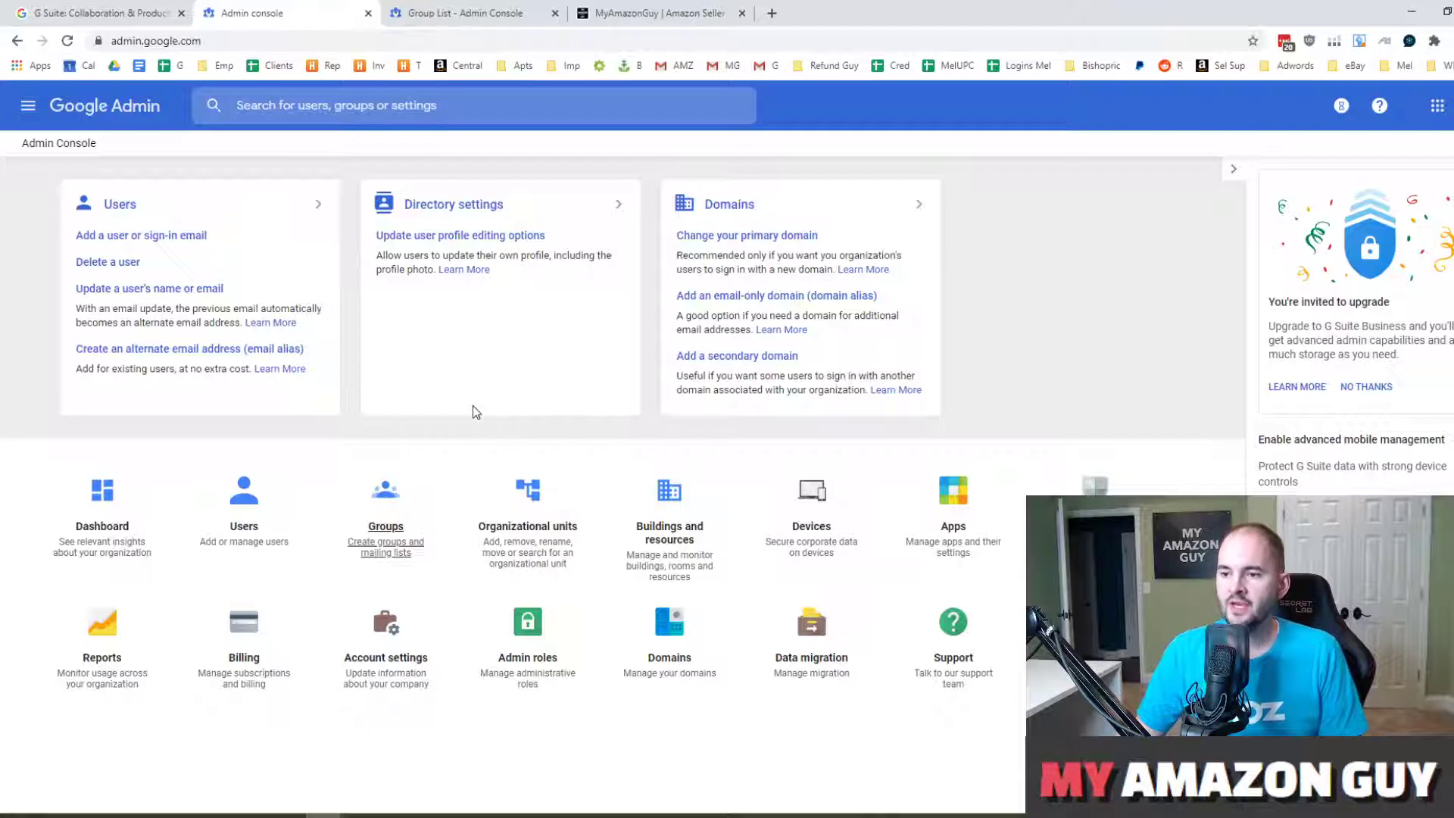
pyautogui.moveTo(385, 496)
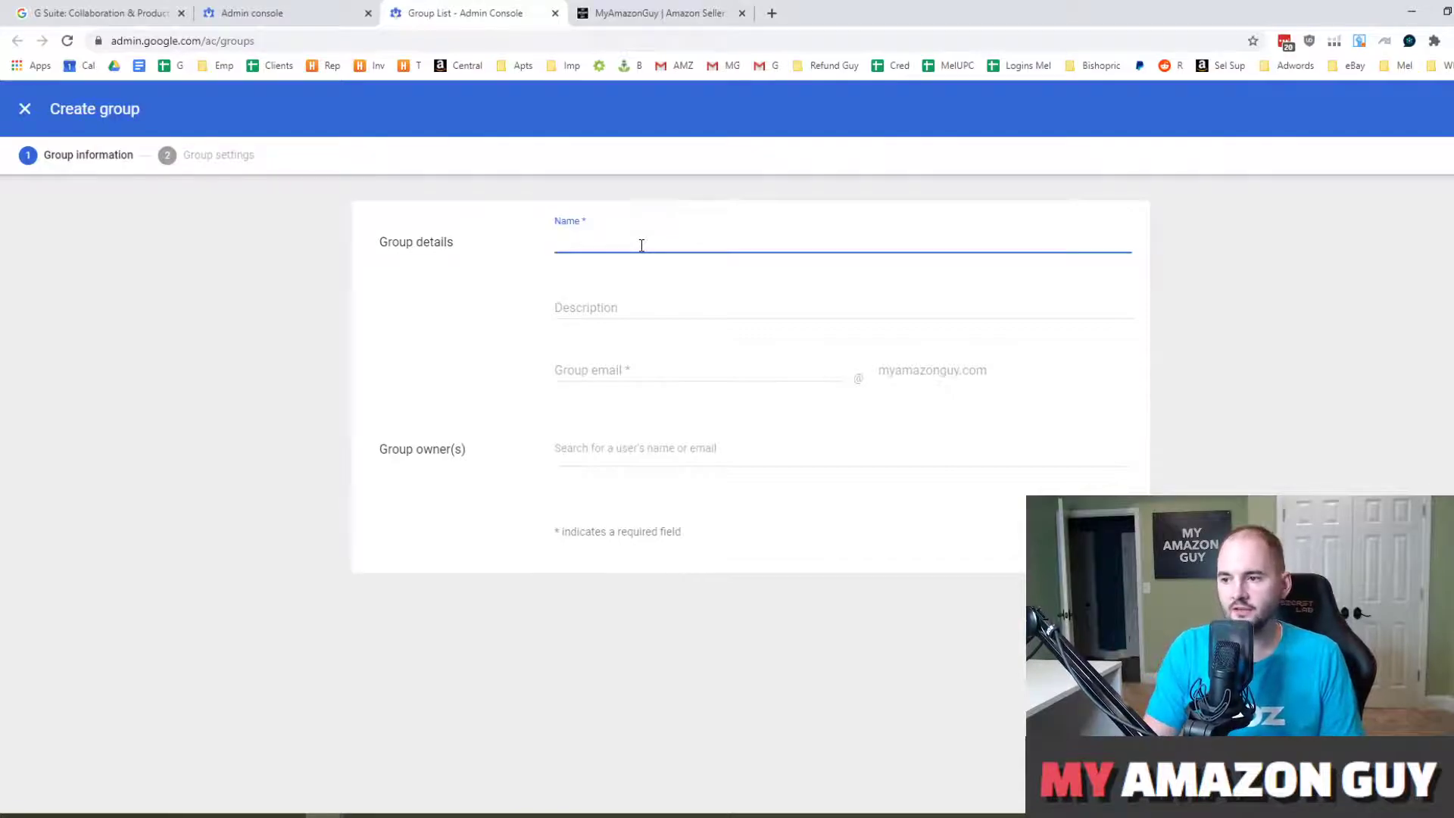
# Step: Enter 'Customer Service' as the group name and 'fake' as the group email
pyautogui.write('fakegroup')
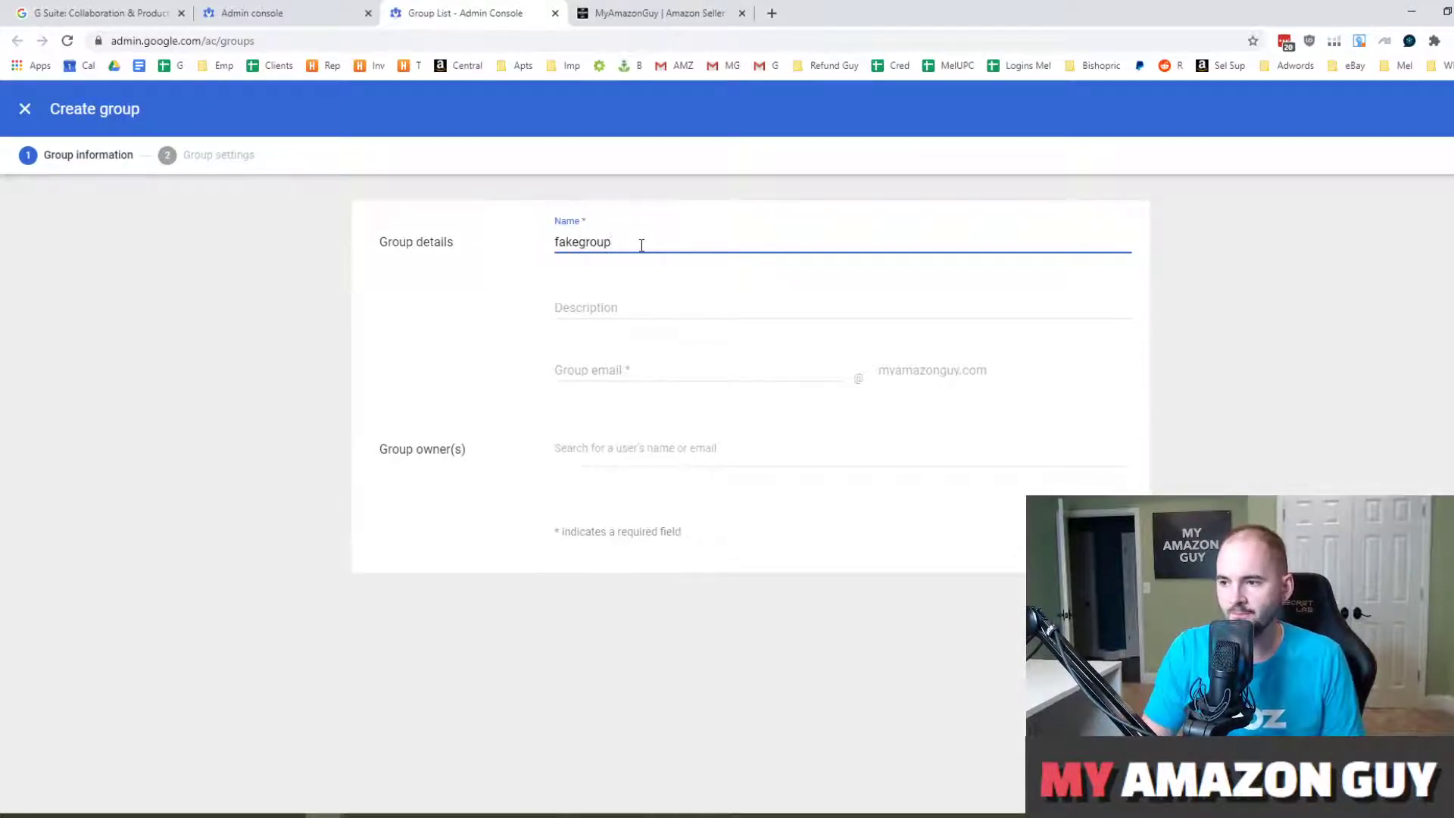
pyautogui.write('fake')
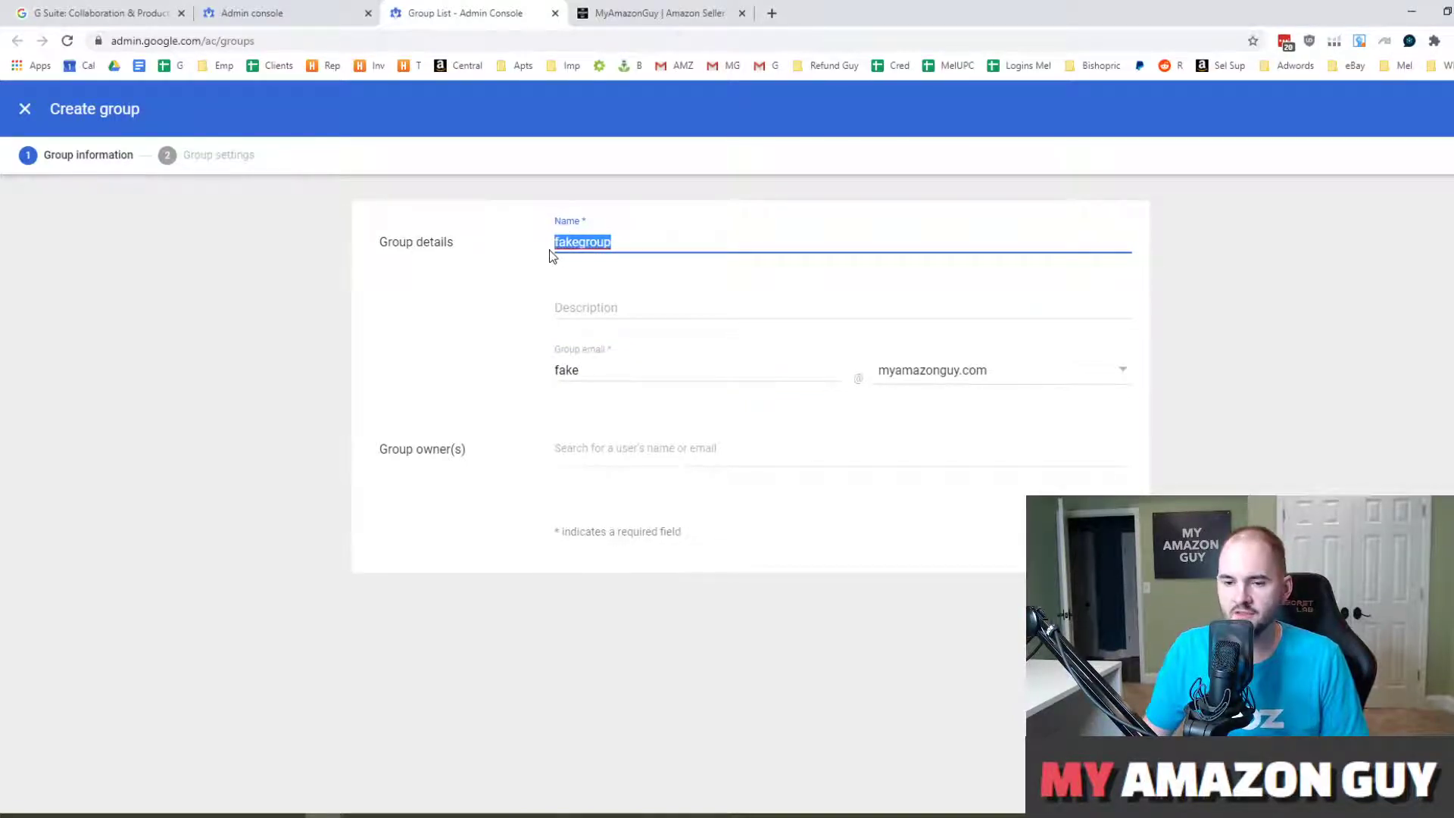
pyautogui.write('Customer Service')
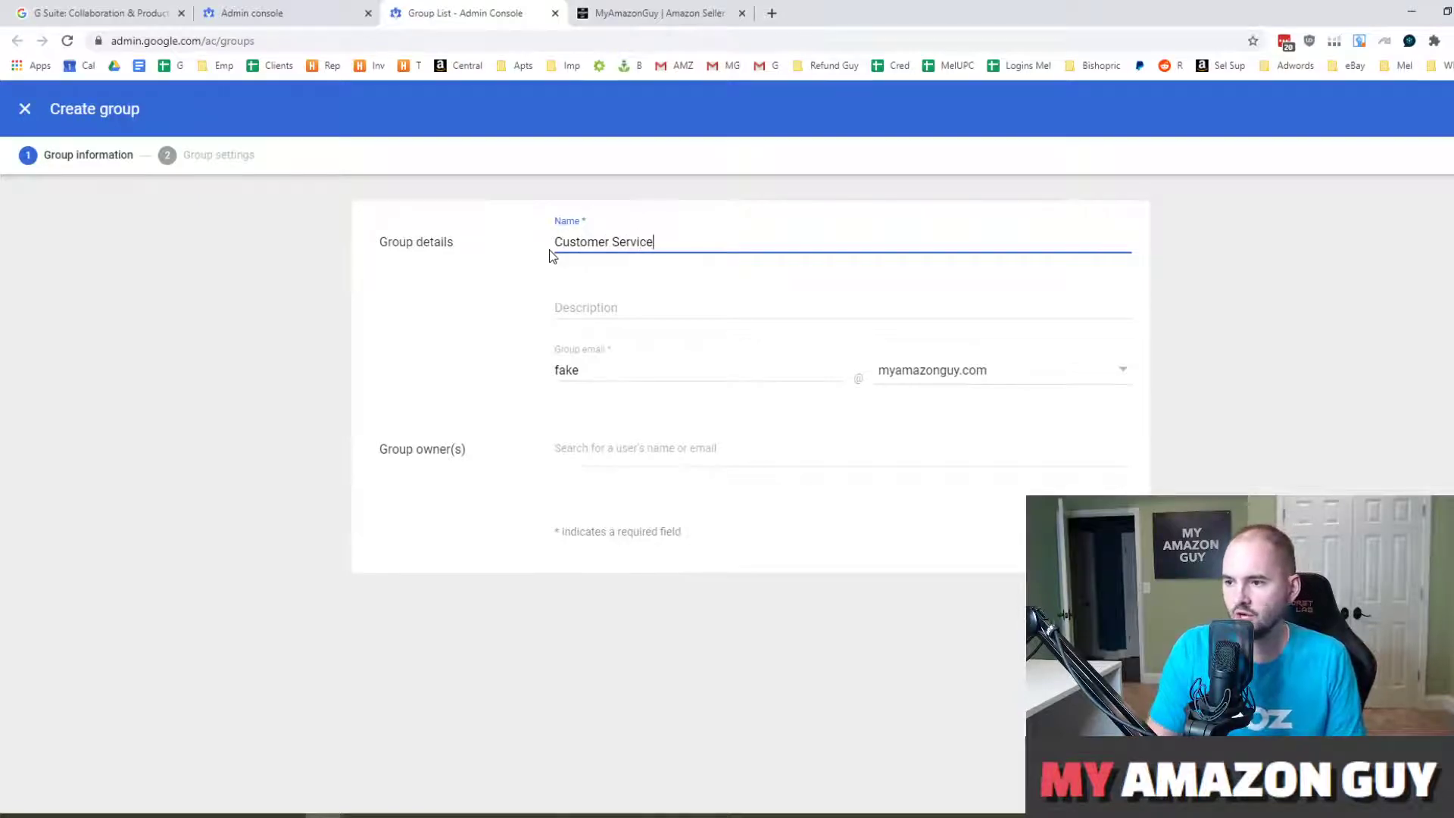
pyautogui.click(649, 371)
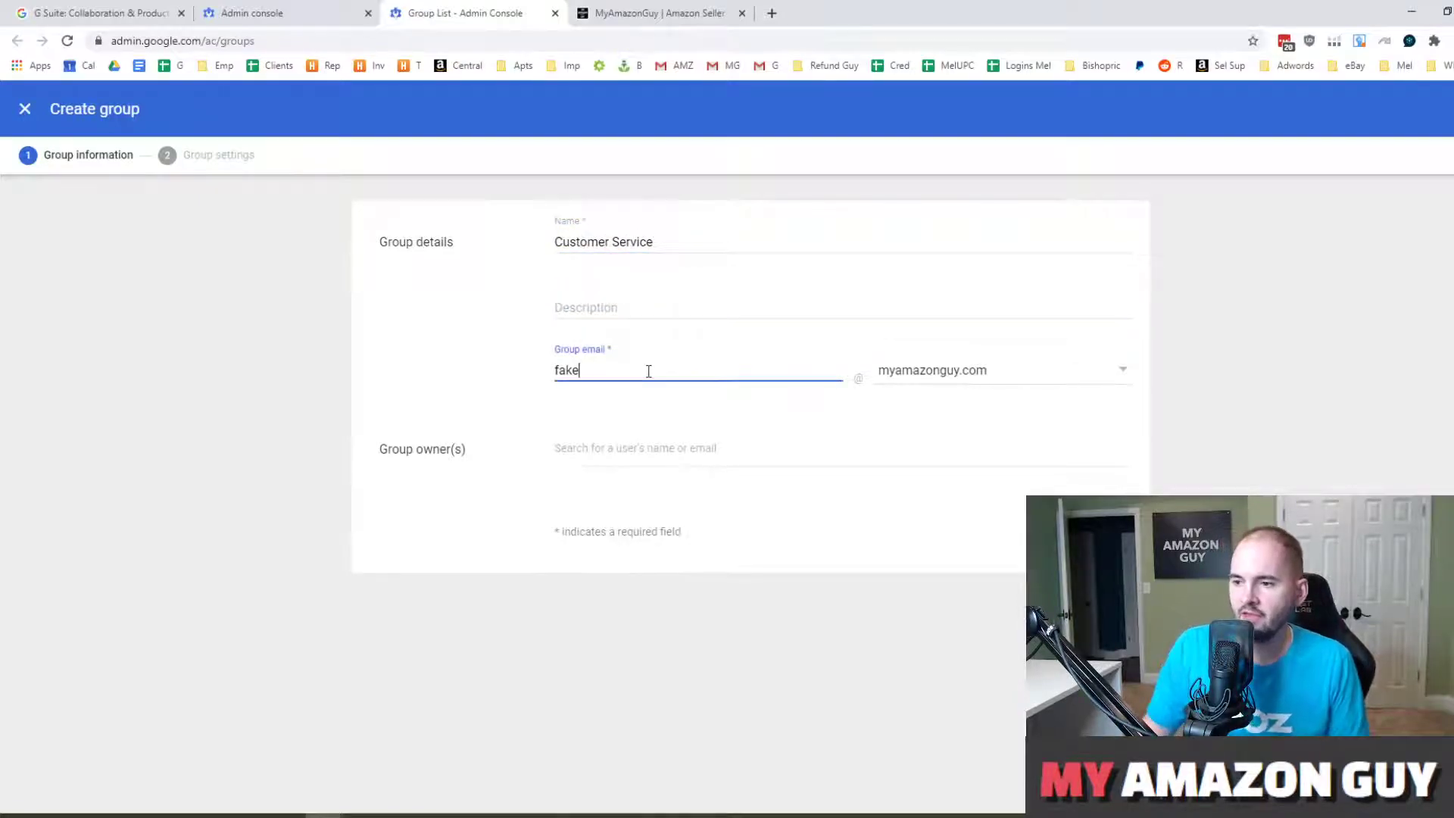
pyautogui.doubleClick(567, 370)
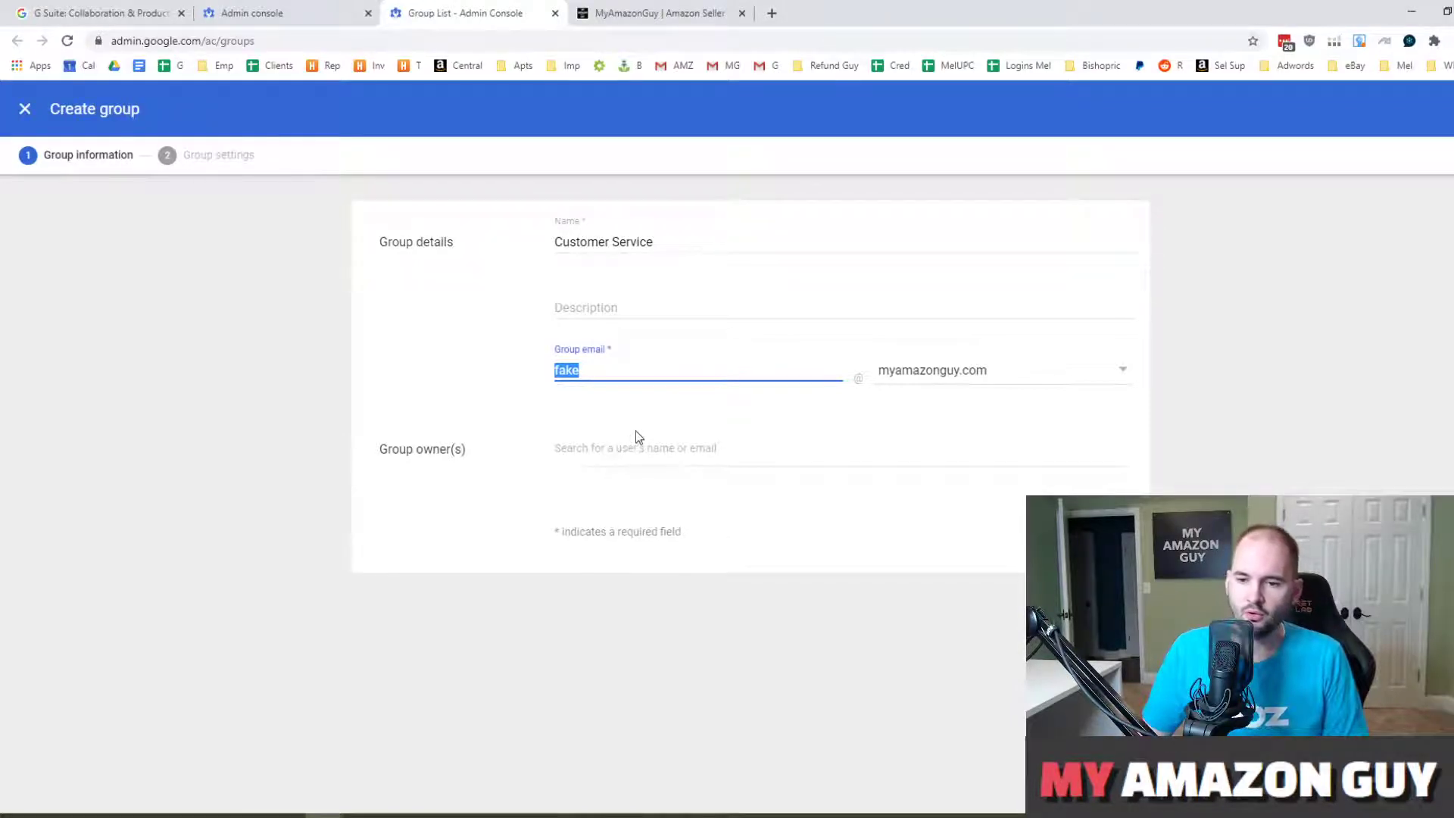
pyautogui.moveTo(835, 470)
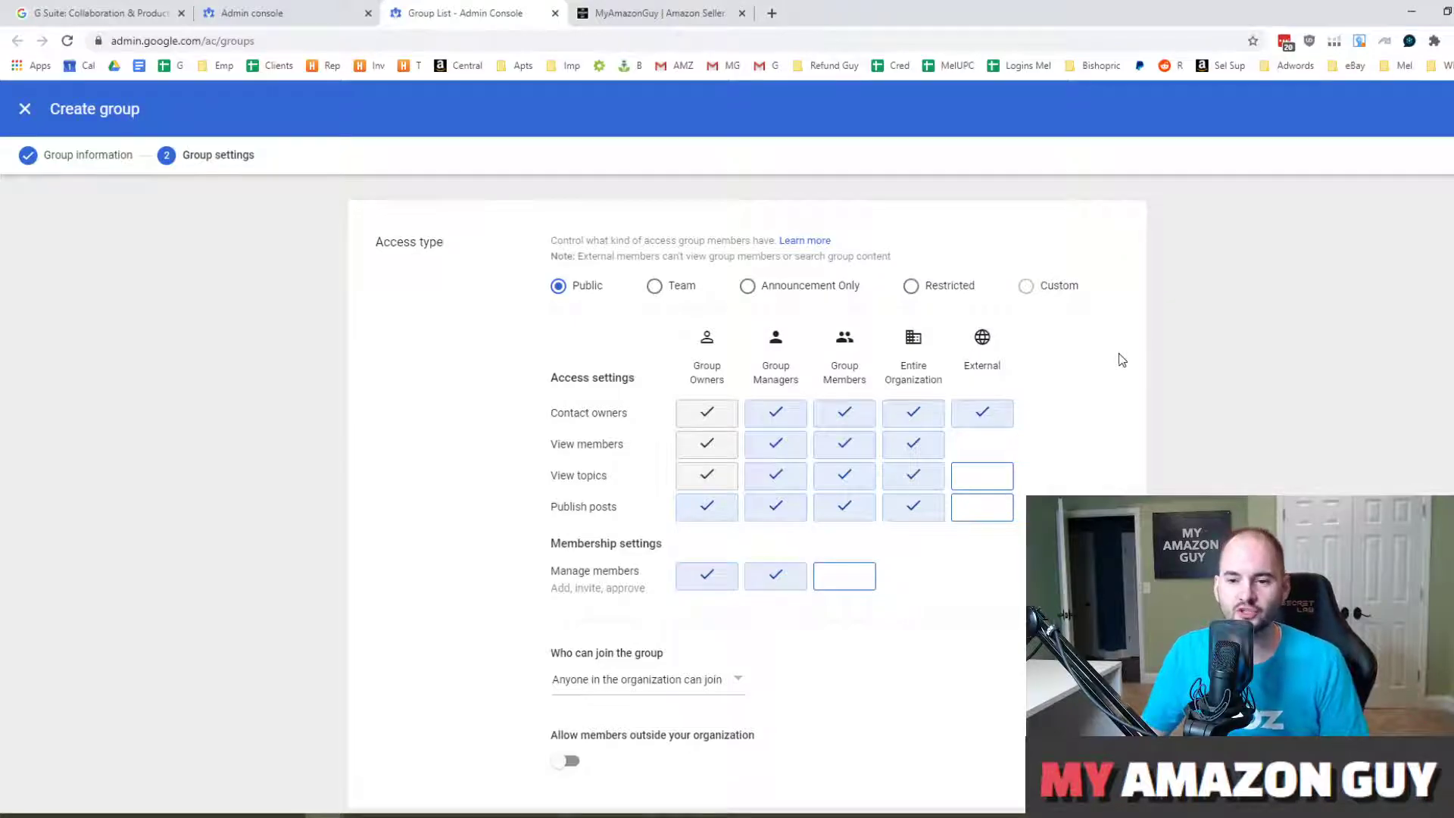
# Step: Tick the External checkbox in the Publish posts row of Access settings
pyautogui.click(982, 508)
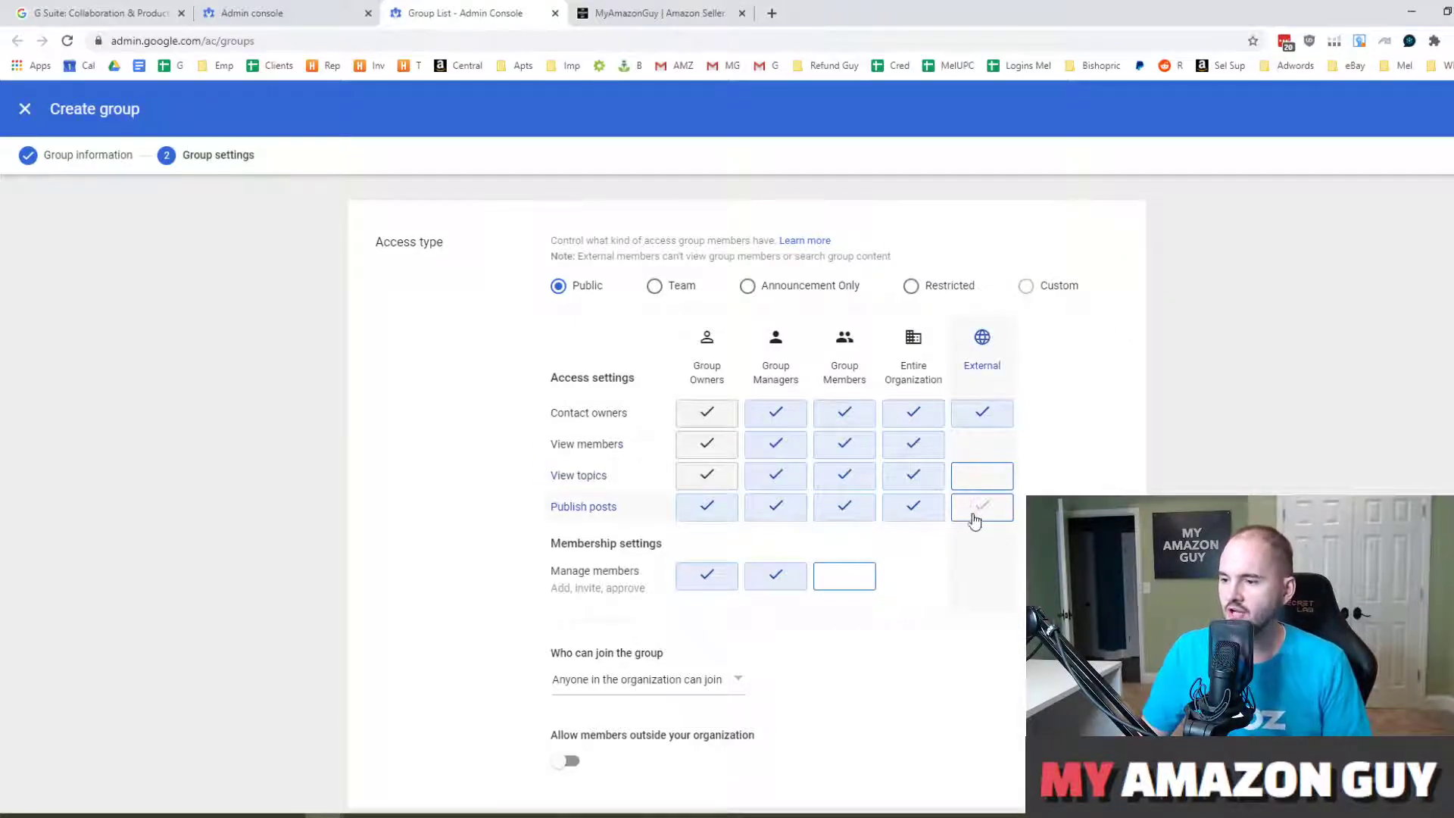
pyautogui.click(981, 507)
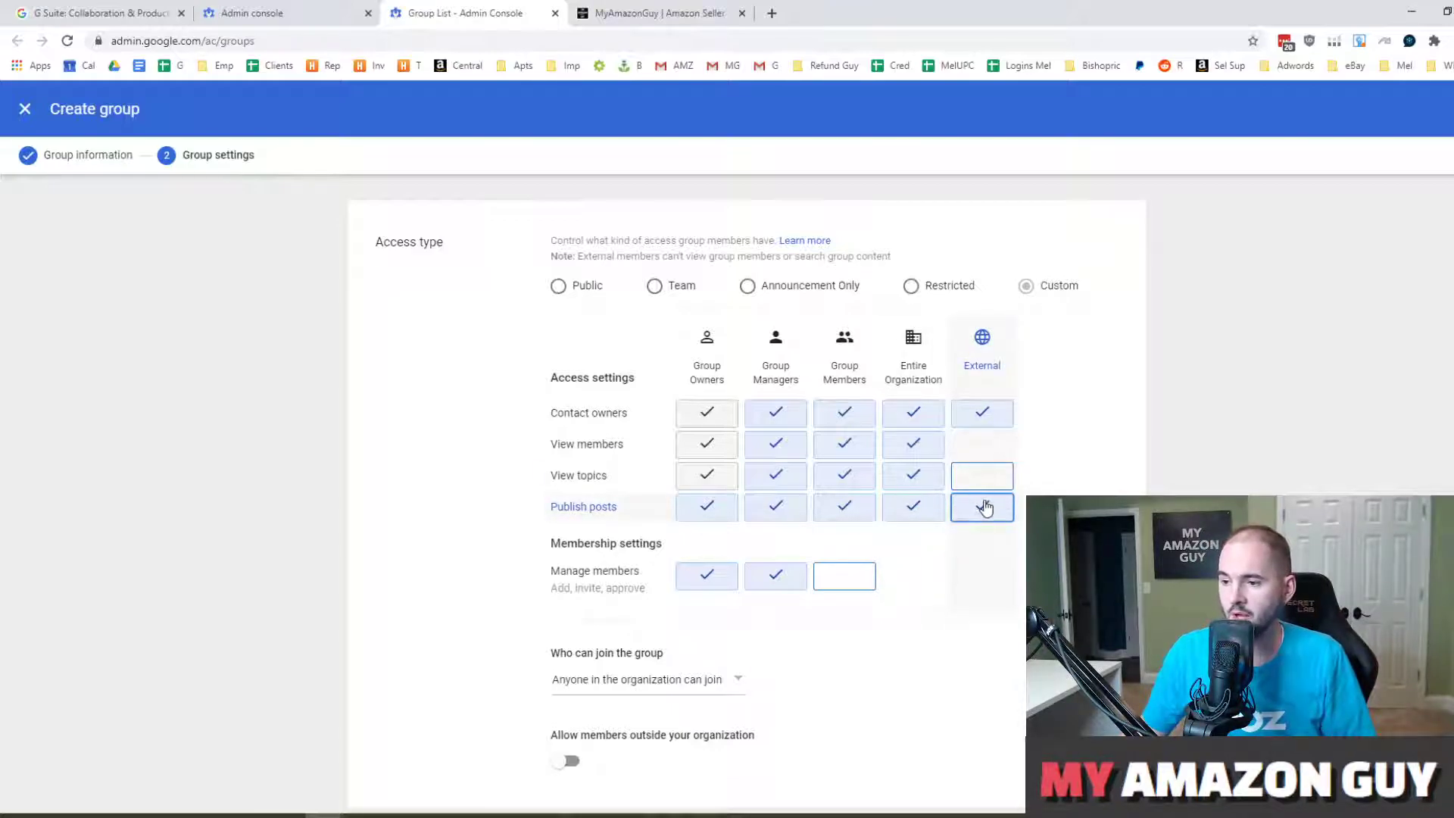
# Step: Scroll down the group settings page toward the Create group button
pyautogui.scroll(-3)
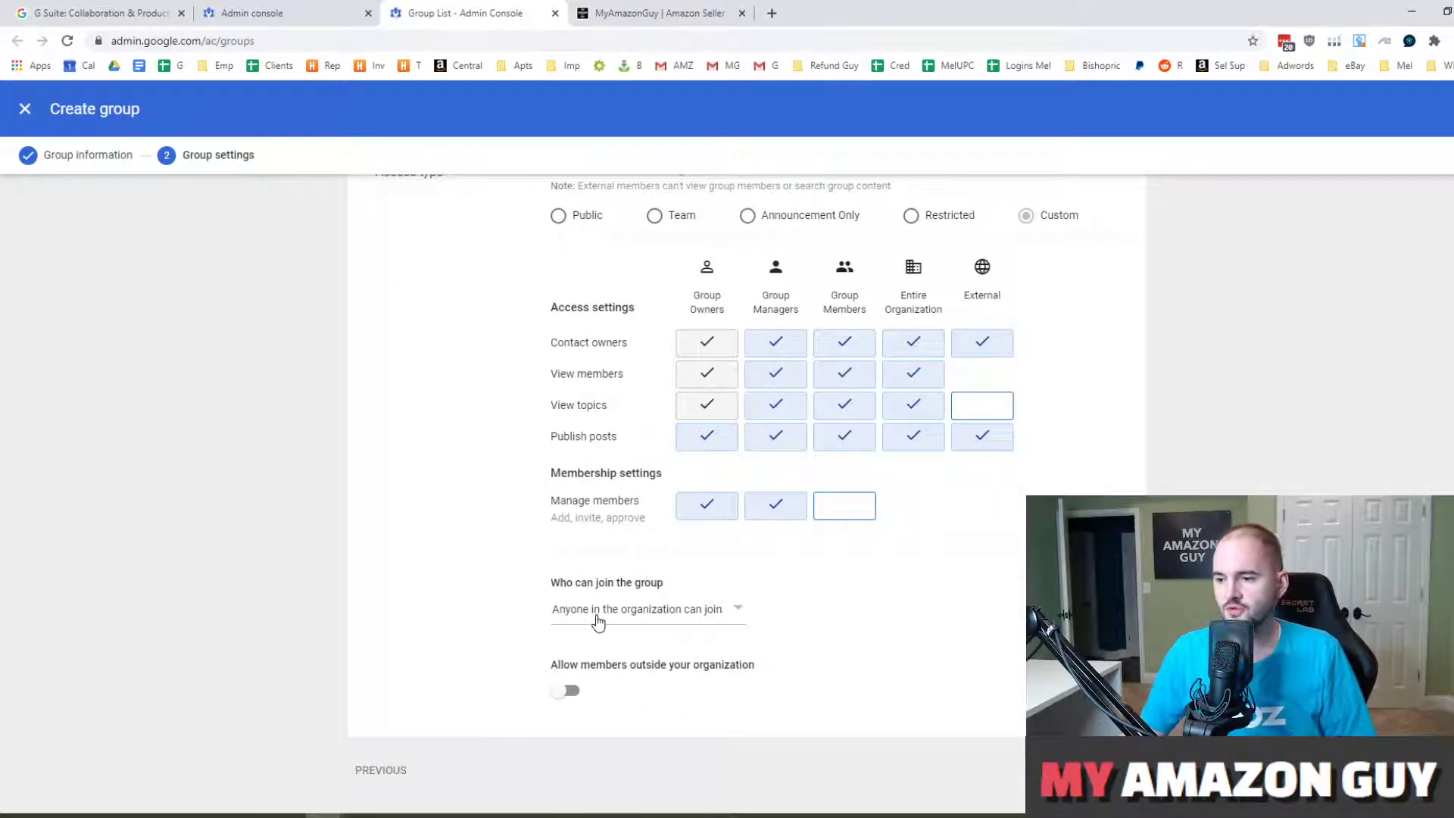
pyautogui.moveTo(607, 686)
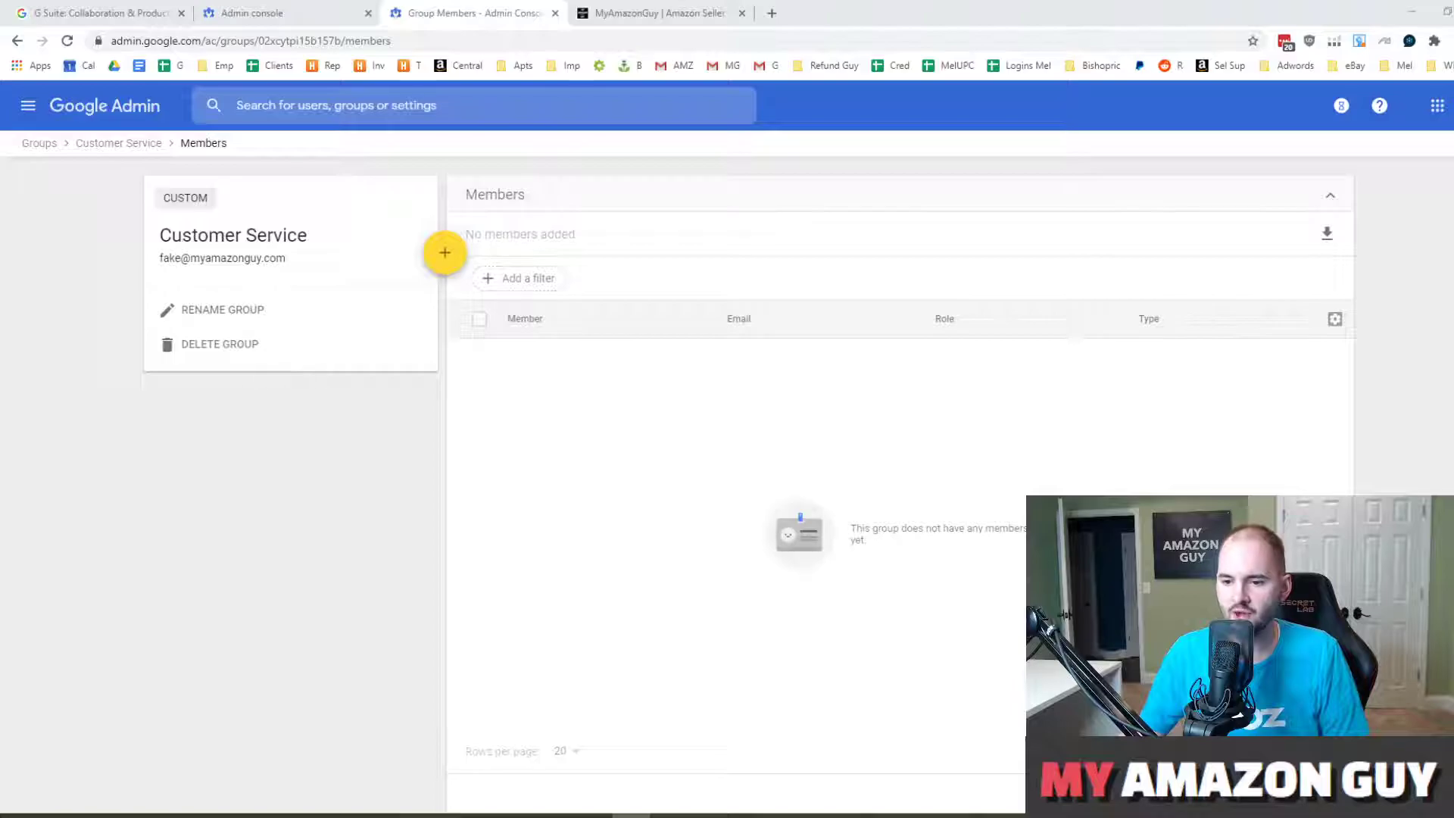
# Step: Open Add members for Customer Service, then show the My Amazon Guy Services menu
pyautogui.click(445, 252)
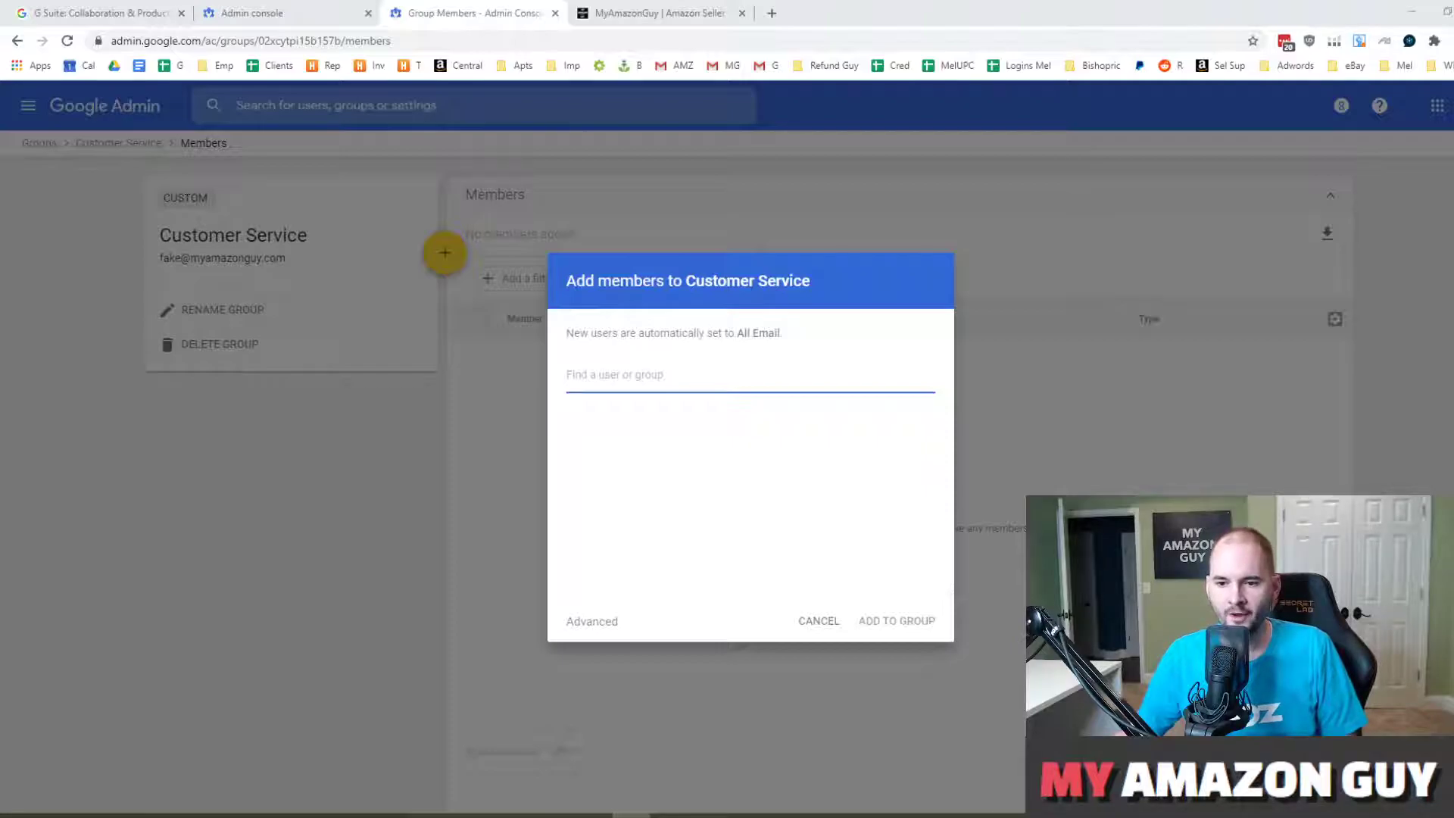
pyautogui.click(658, 13)
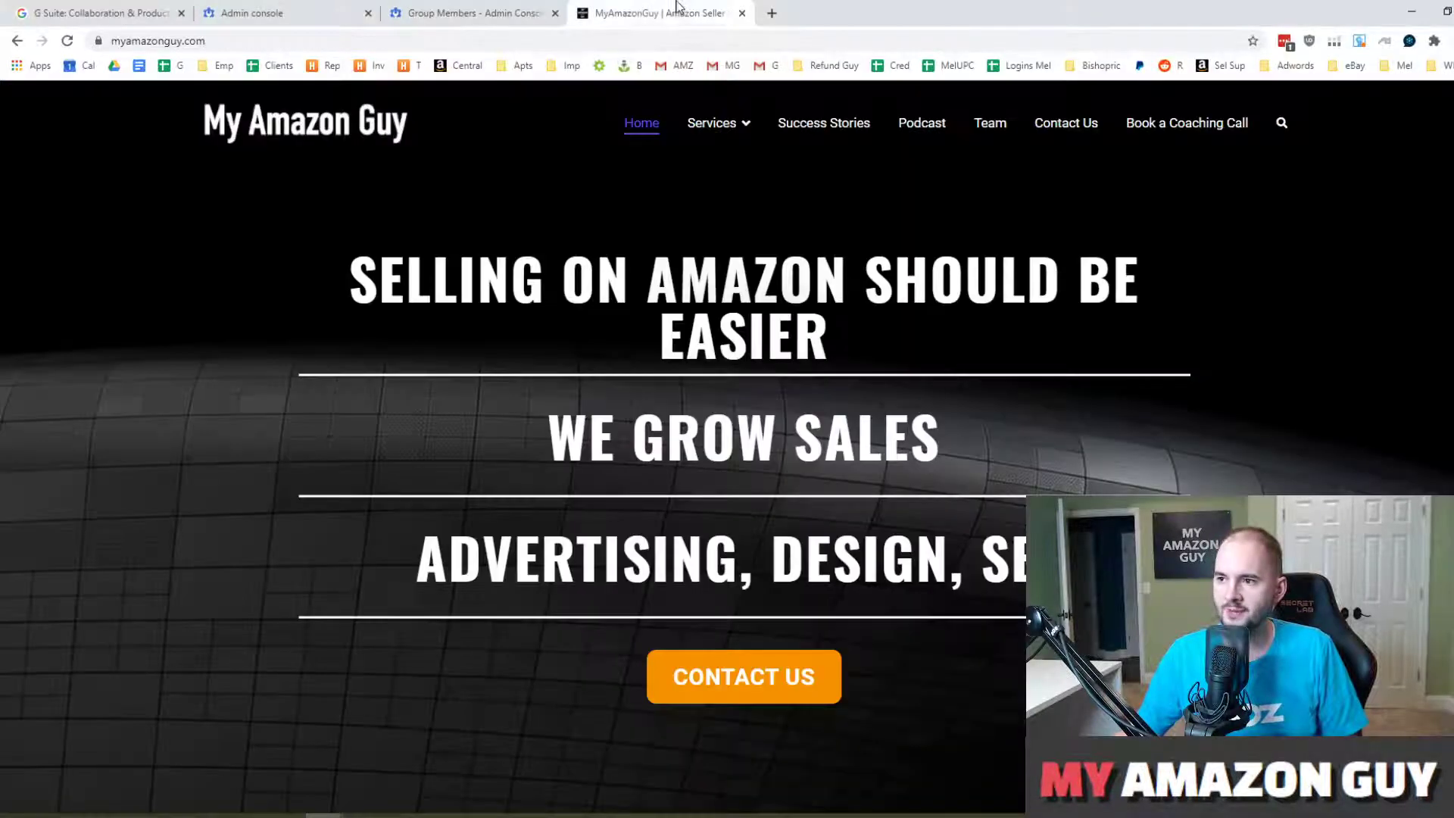
pyautogui.click(711, 123)
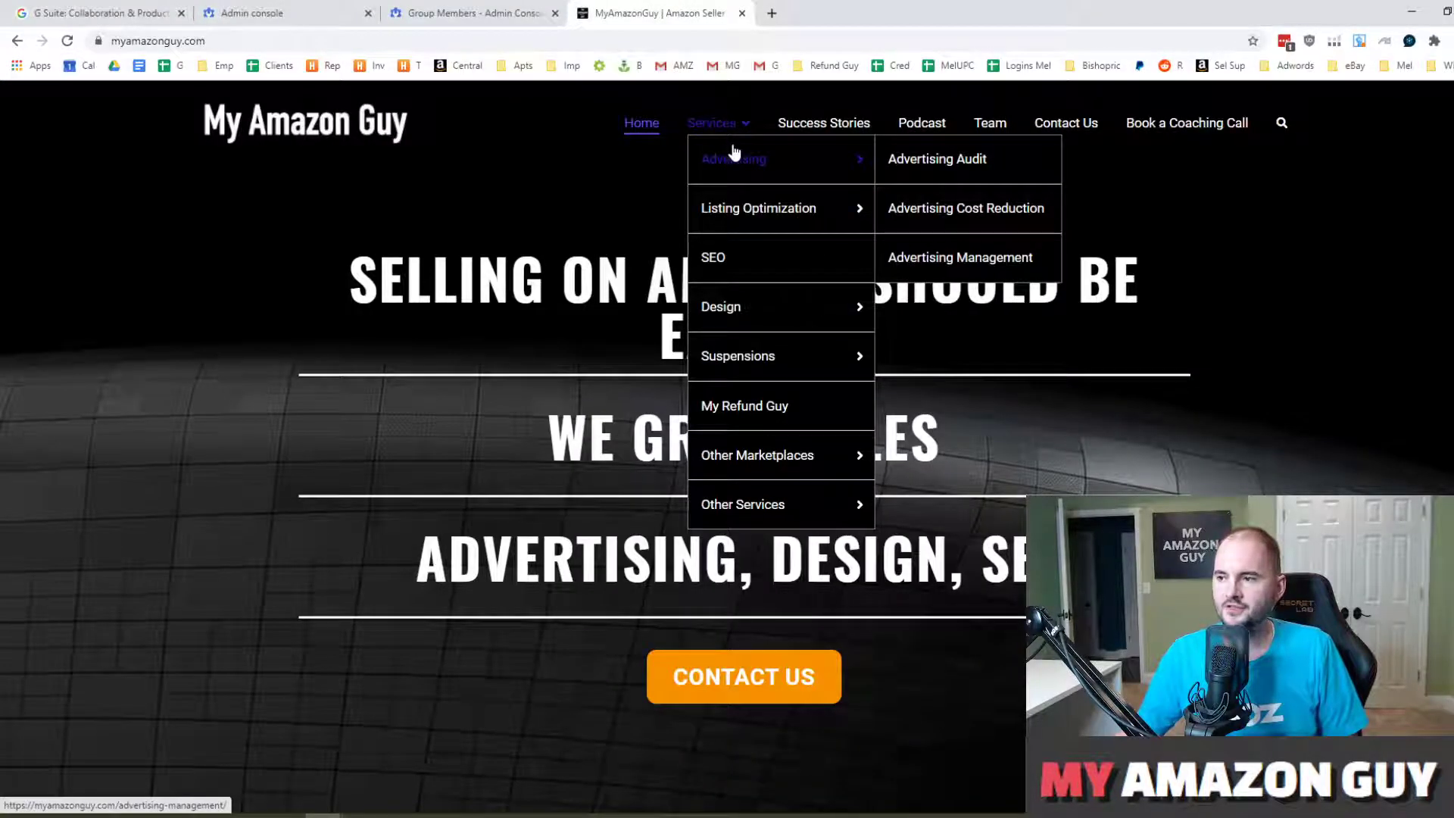